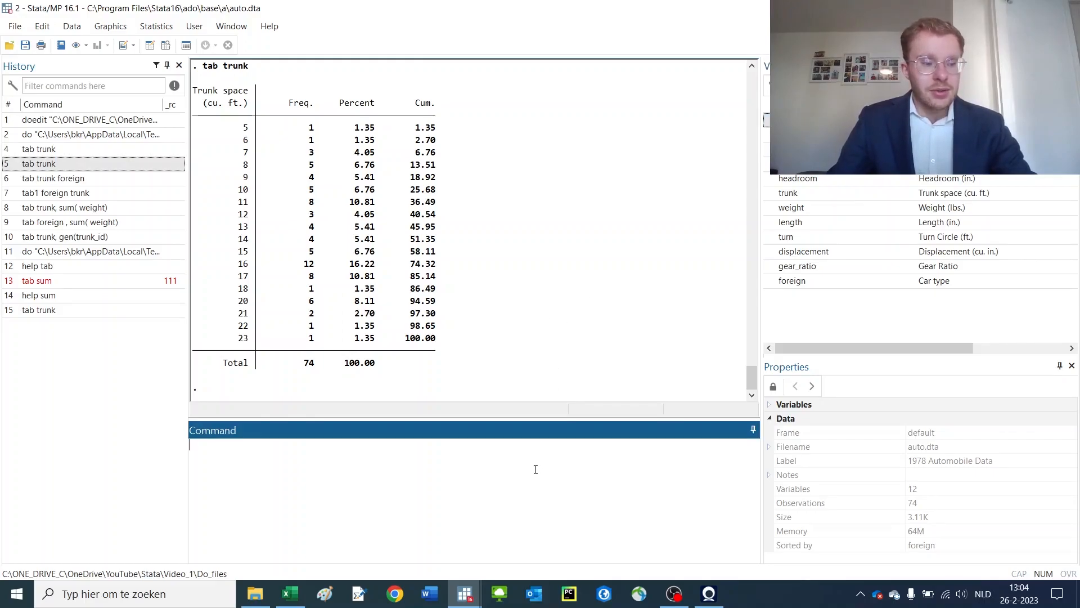
Inspect the weight and trunk columns in the Data Editor, then summarize weight for all 74 cars.
text(su)
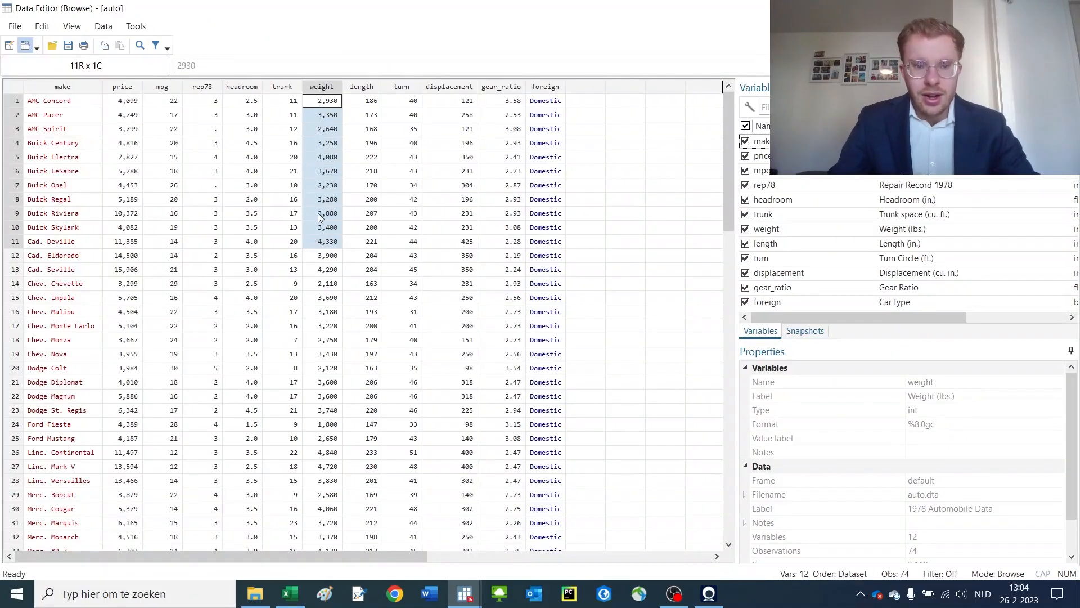
click(281, 101)
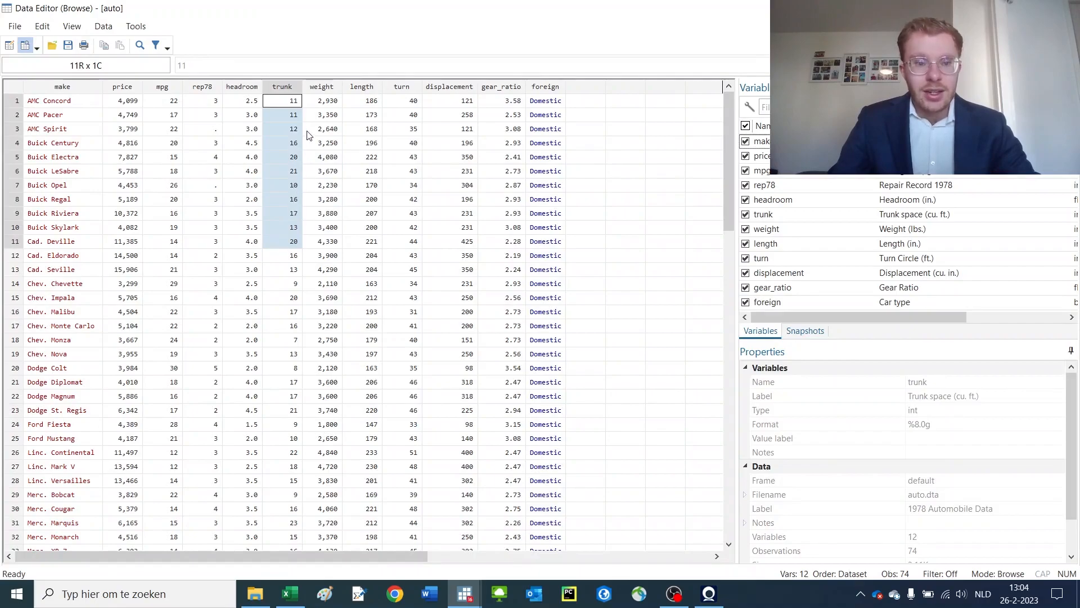
click(280, 129)
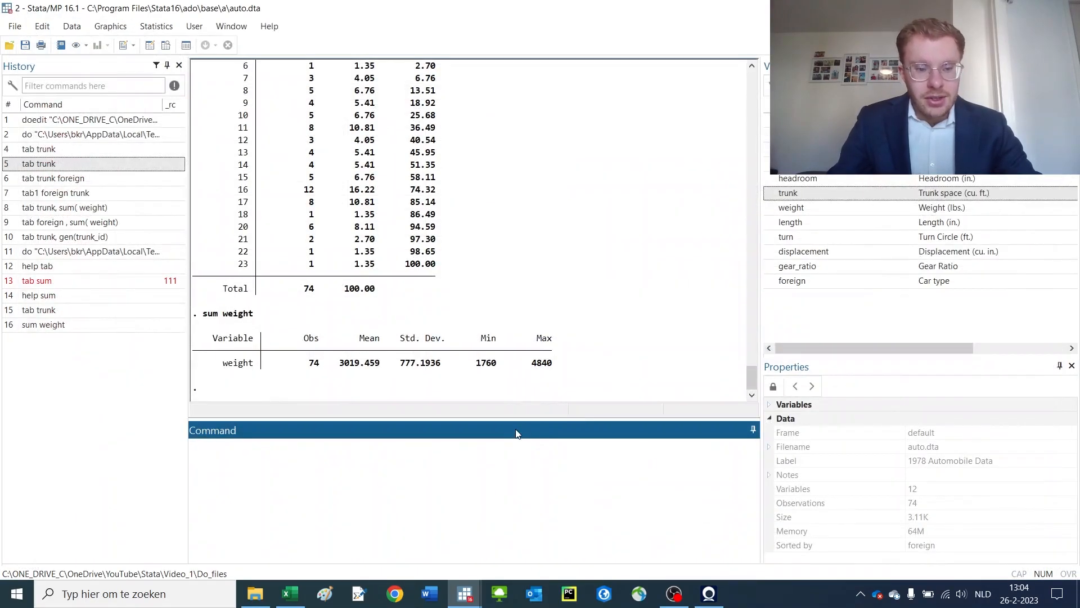
Summarize weight for cars with trunk==10, then again for trunk==12.
text(sum weight if trunk)
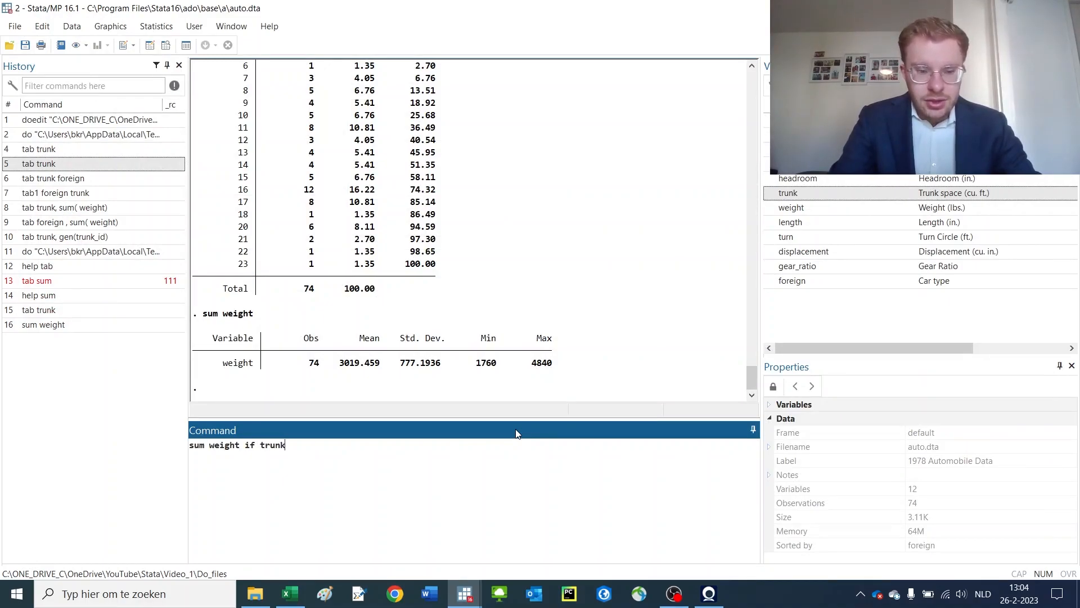
text(==)
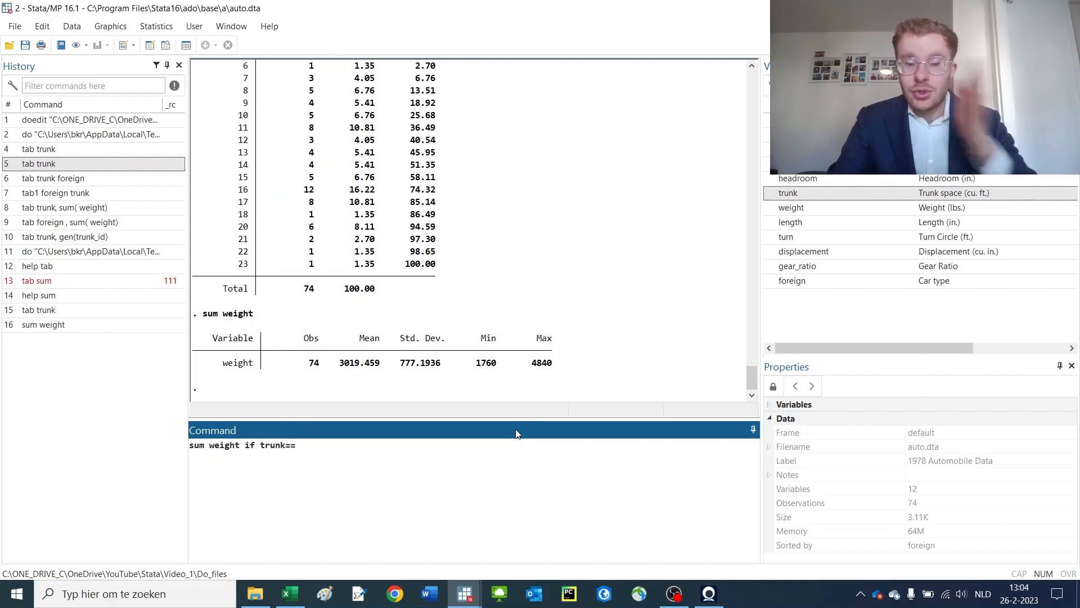
text(10)
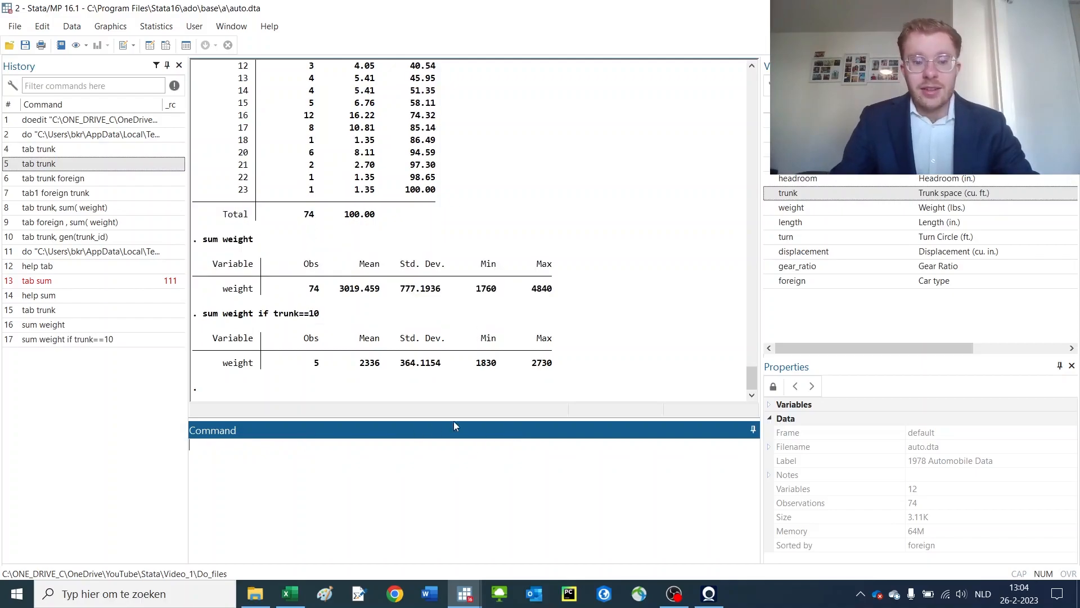
click(67, 339)
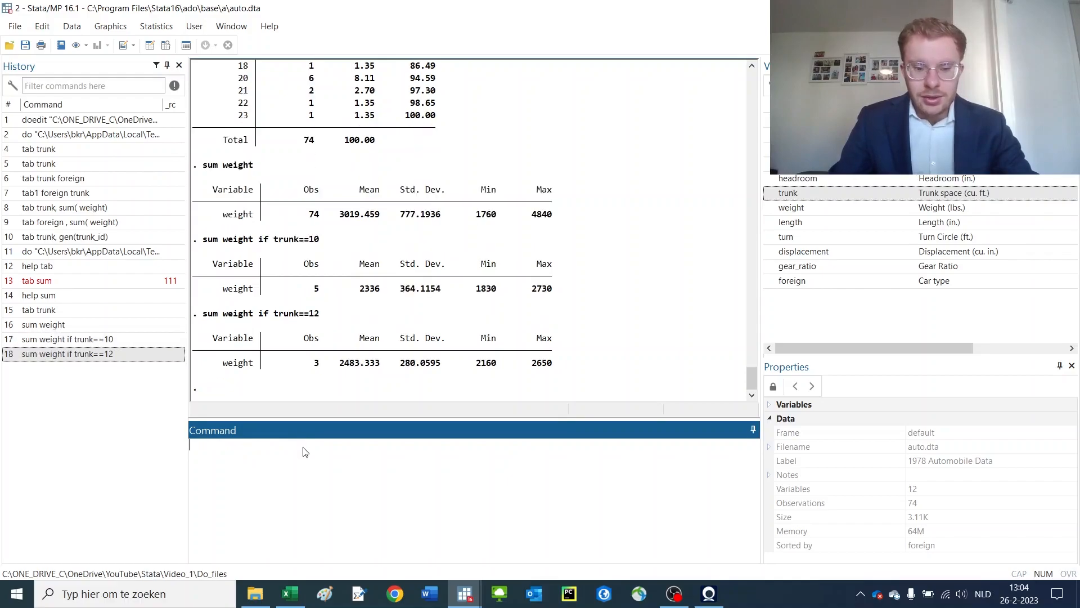
mouse_move(165, 311)
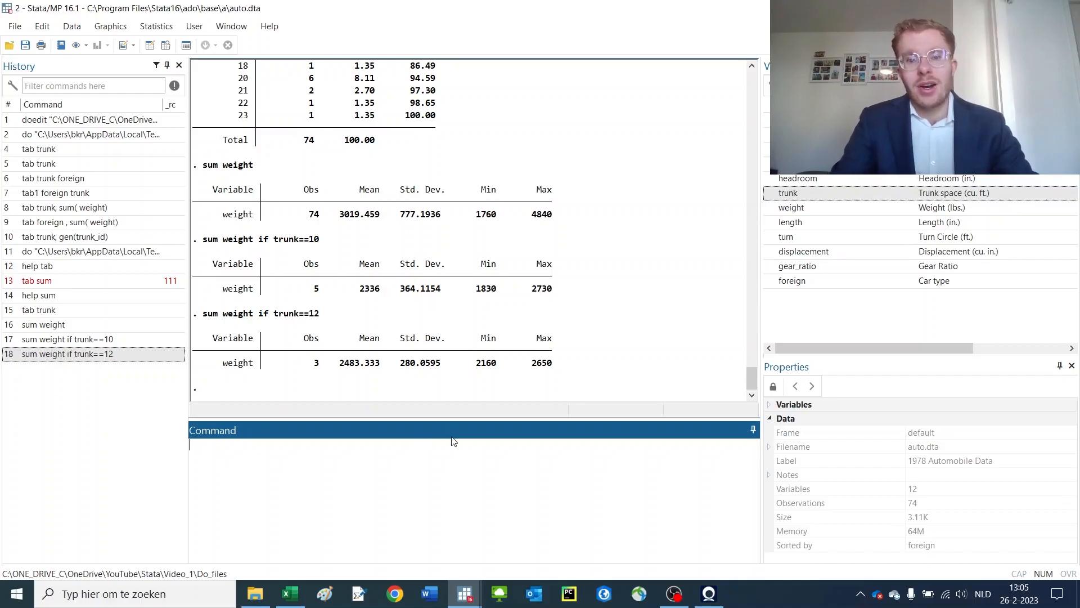
Run 'bysort trunk: sum weight', fixing the misspelled variable, and review summaries for trunk 5 through 23.
text(b)
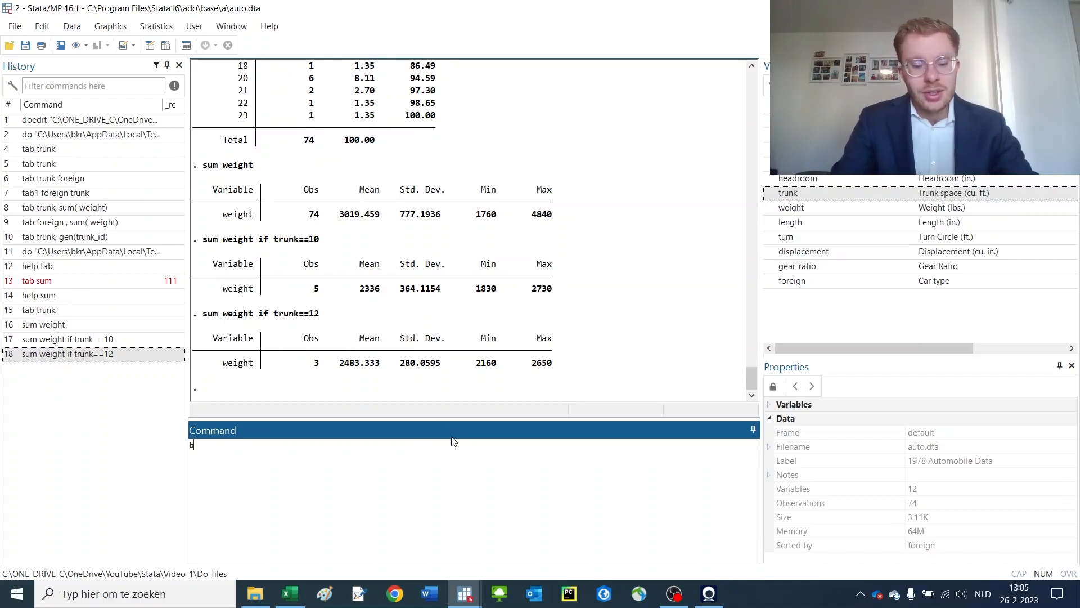
text(ys tunk:)
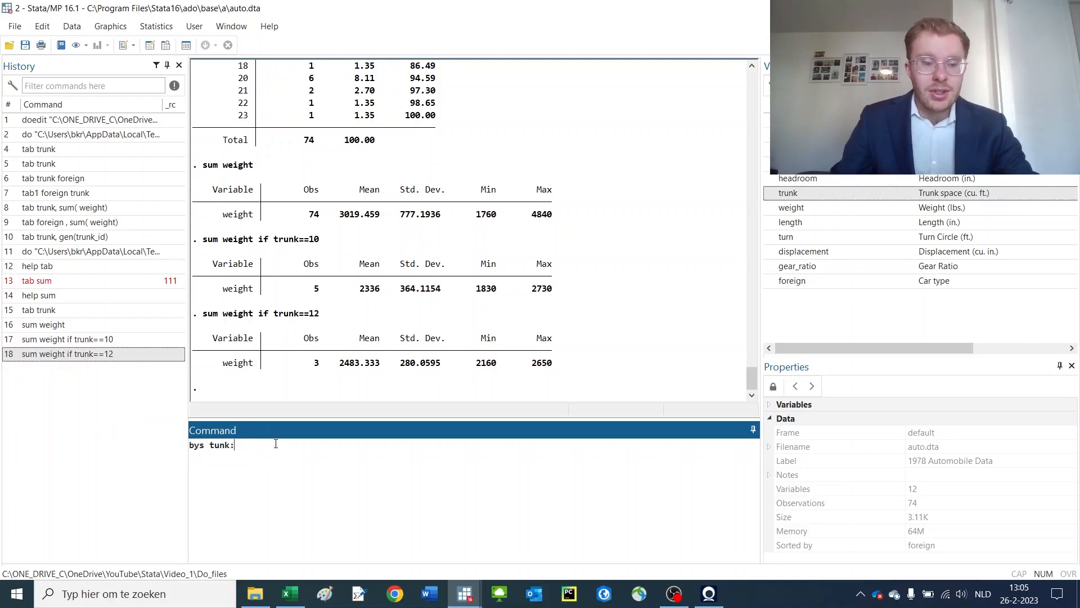
text(sum we)
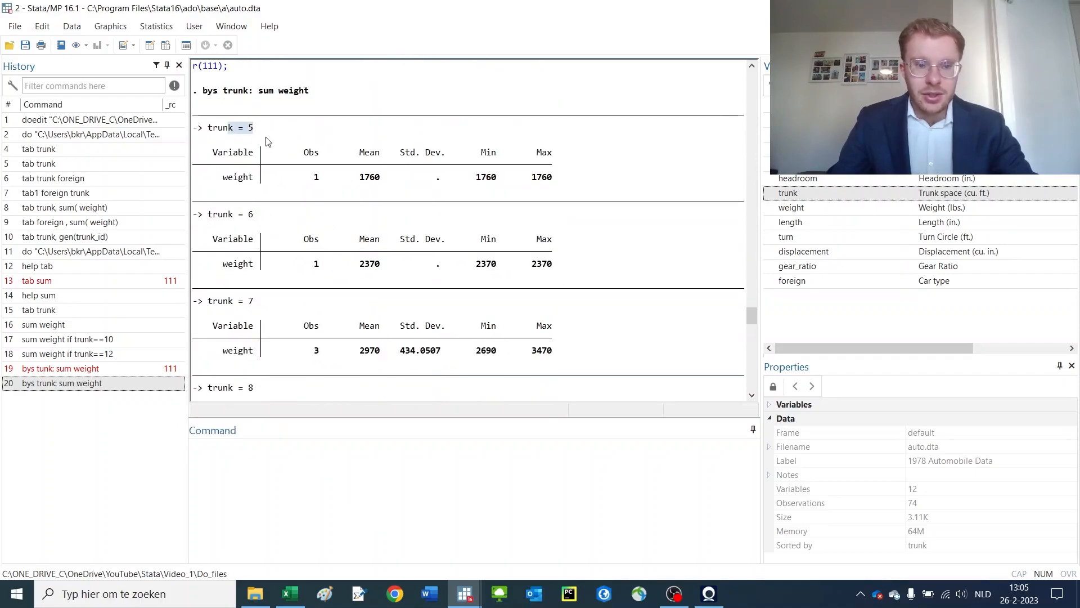
scroll(down, 3)
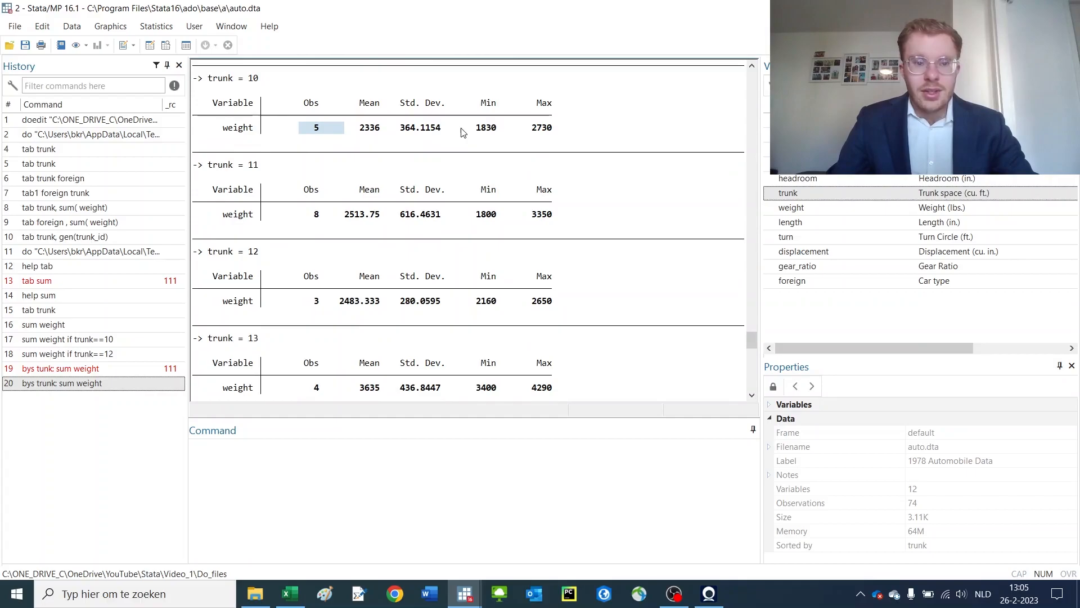
mouse_move(603, 156)
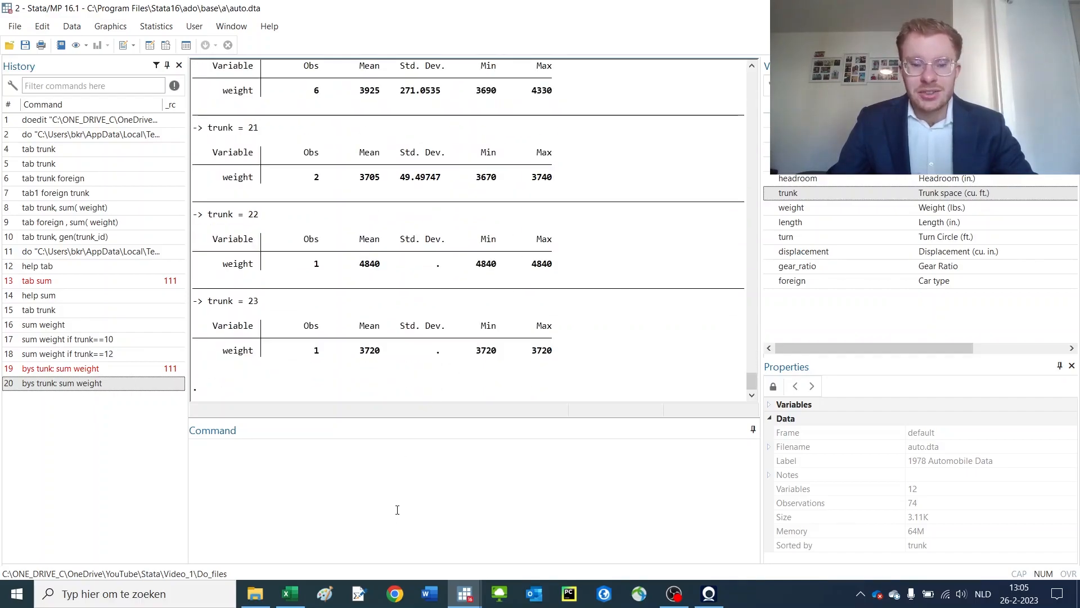
click(402, 446)
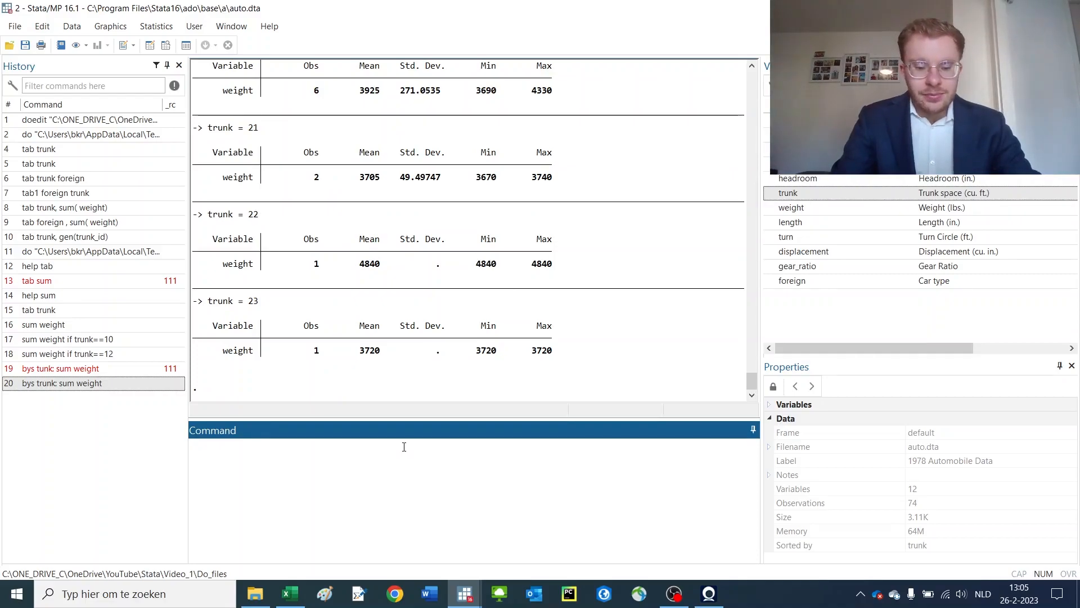
Create max as the largest trunk value within each foreign group via 'bys foreign: egen max = max(trunk)'.
text(bys)
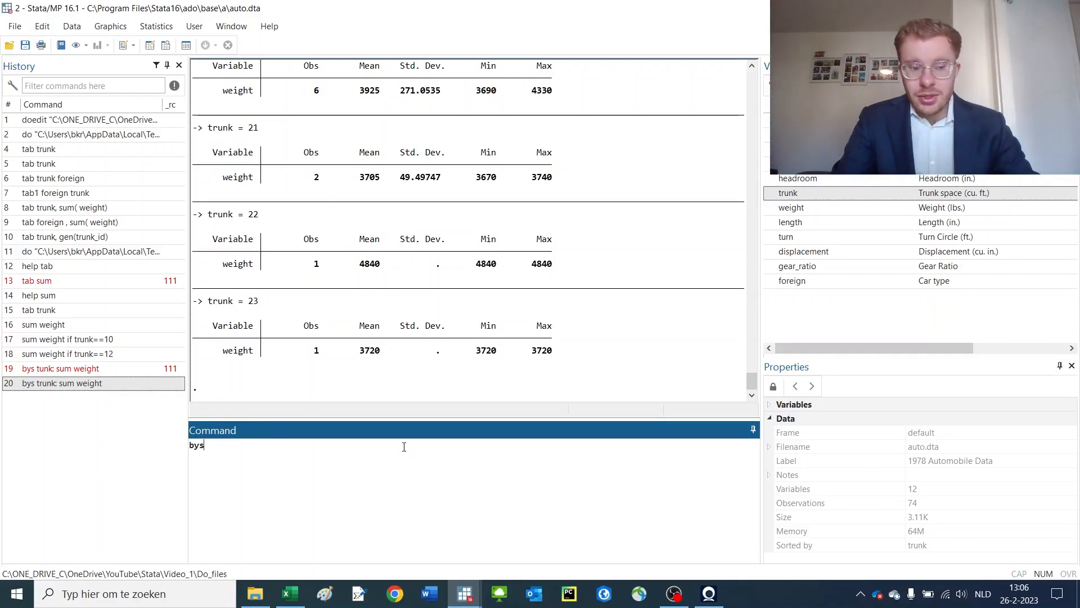
text(tunk)
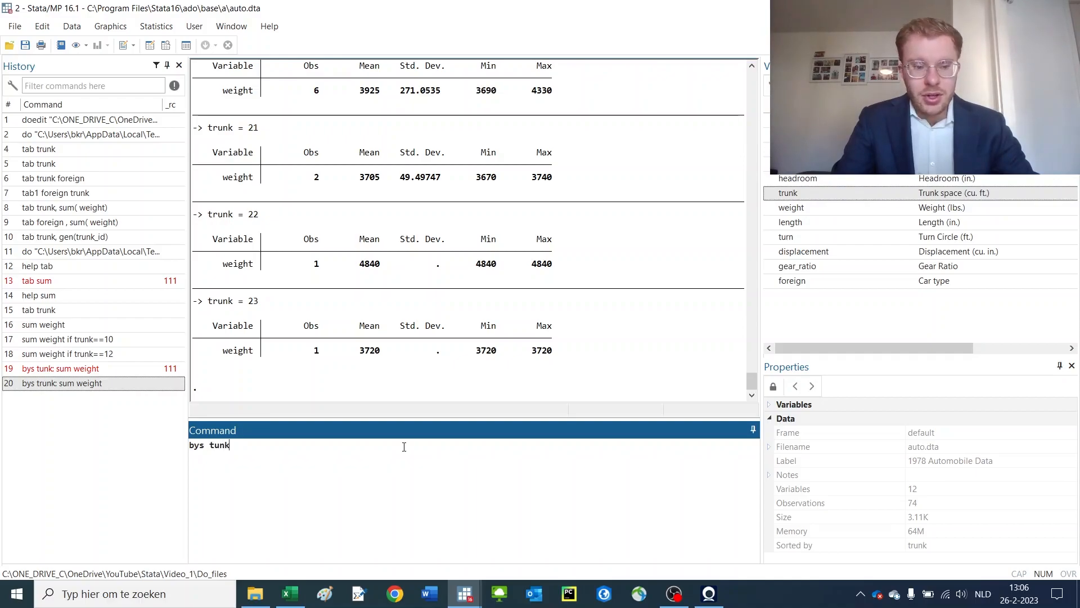
text(:)
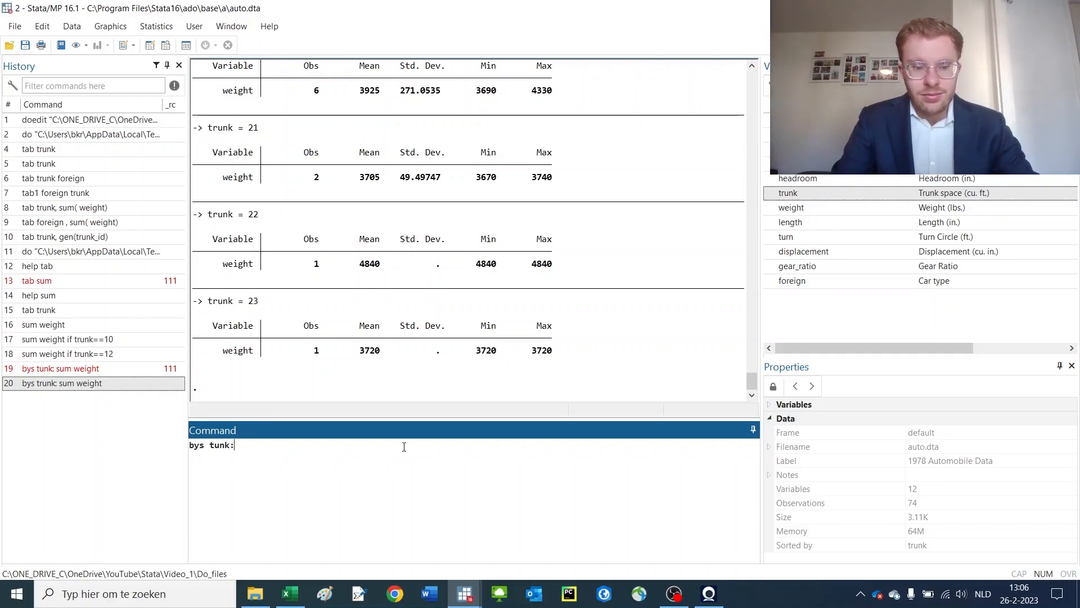
text(foreignL)
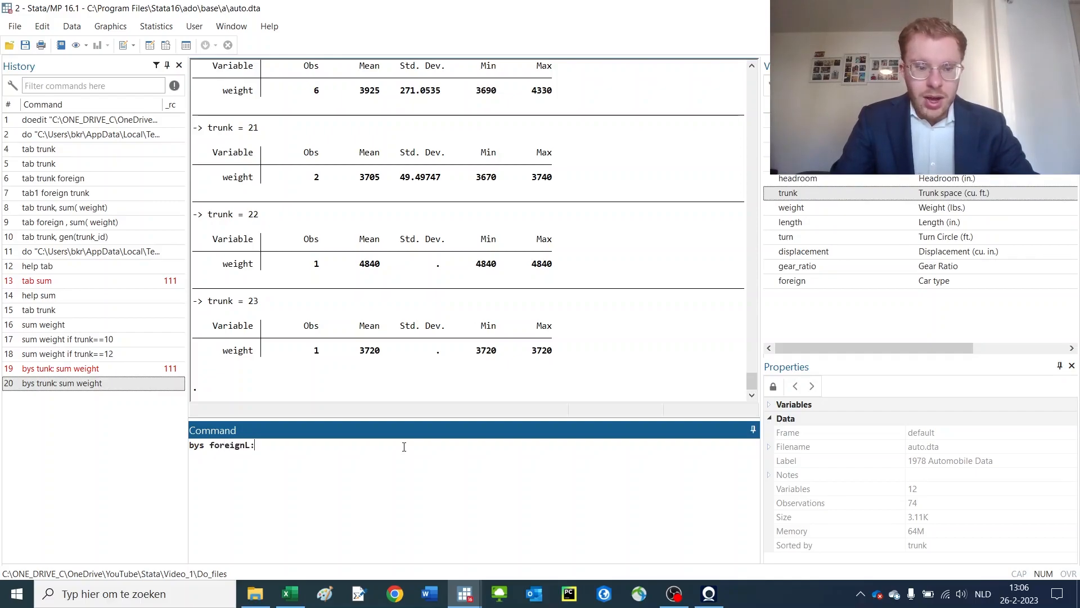
key(Backspace)
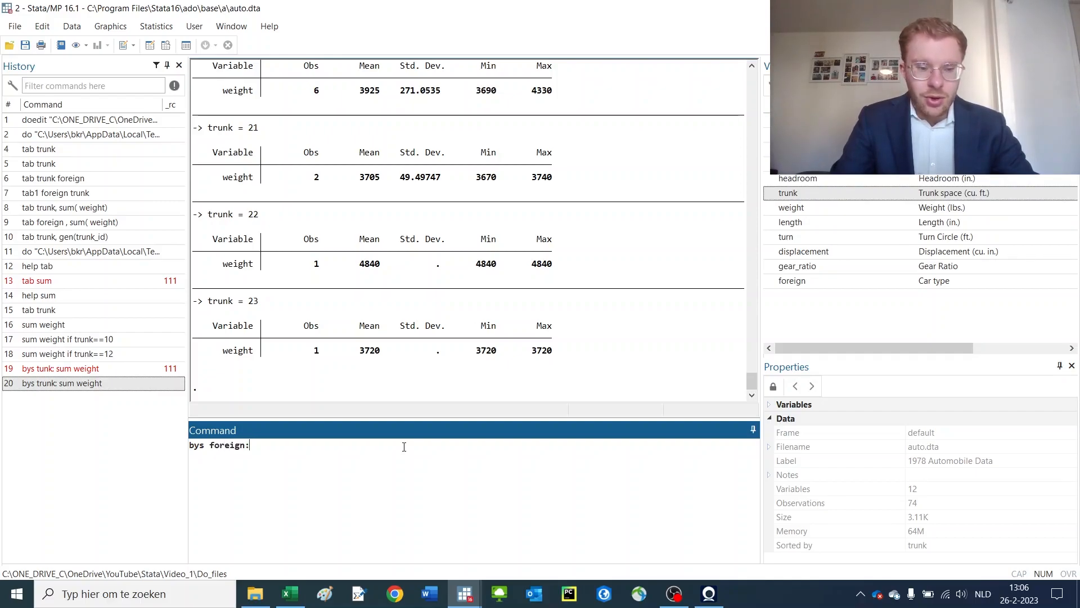
text(gen)
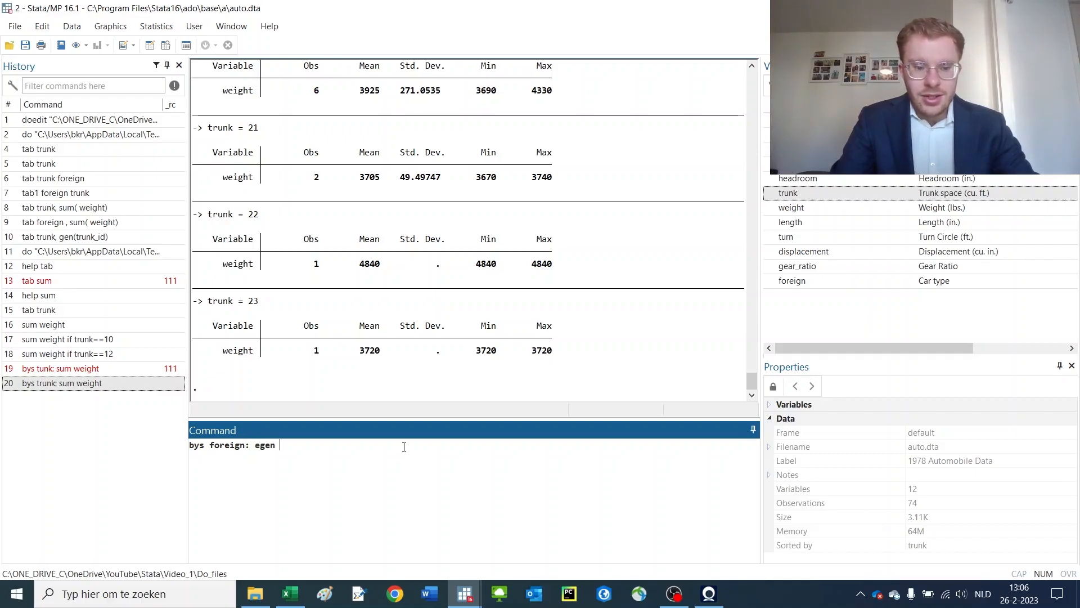
text(max)
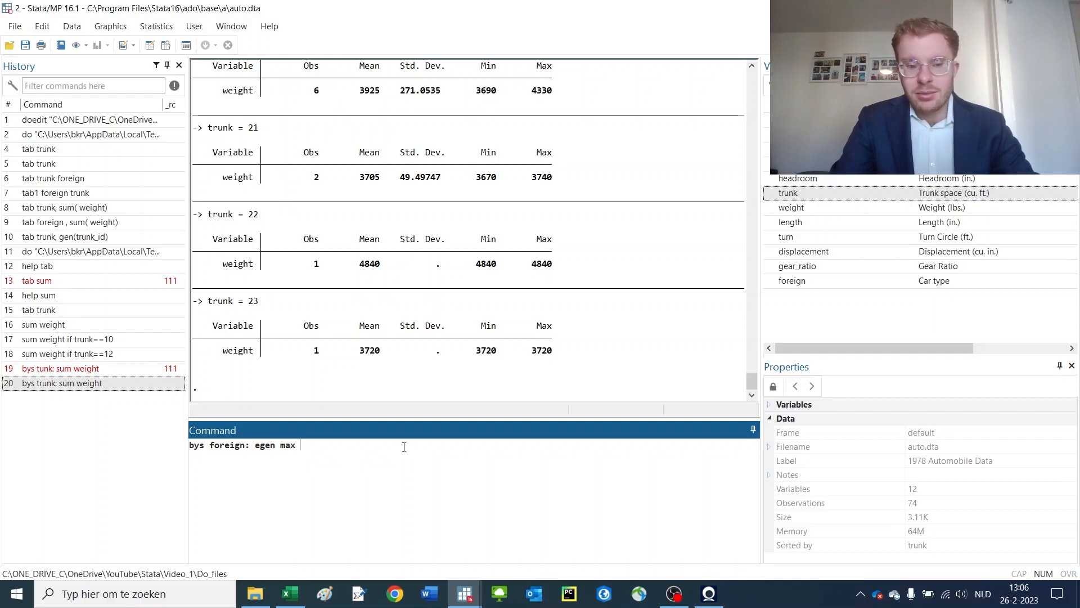
text(= max)
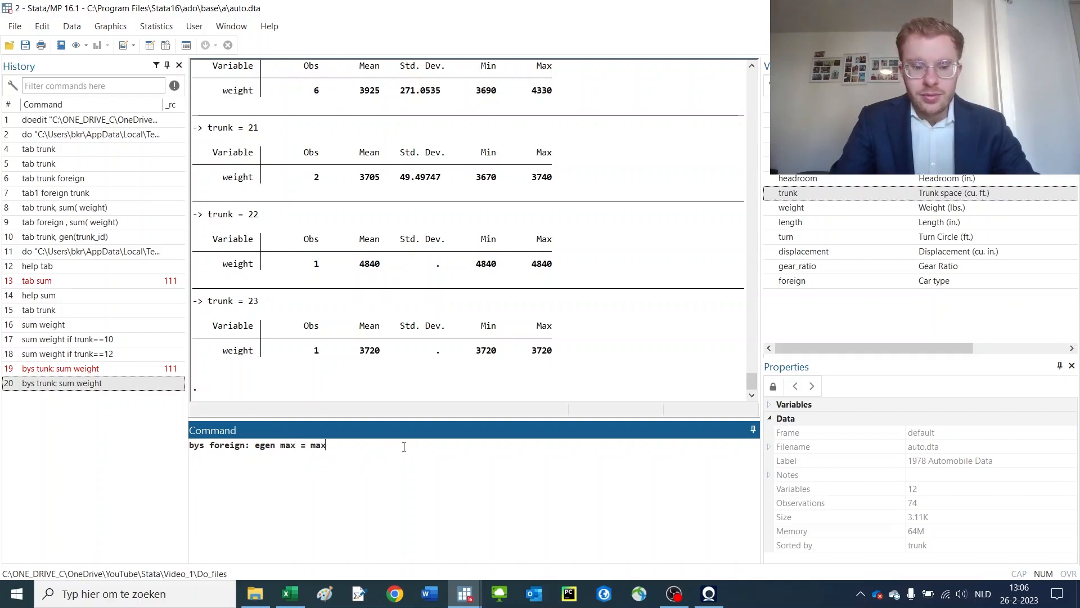
text(()
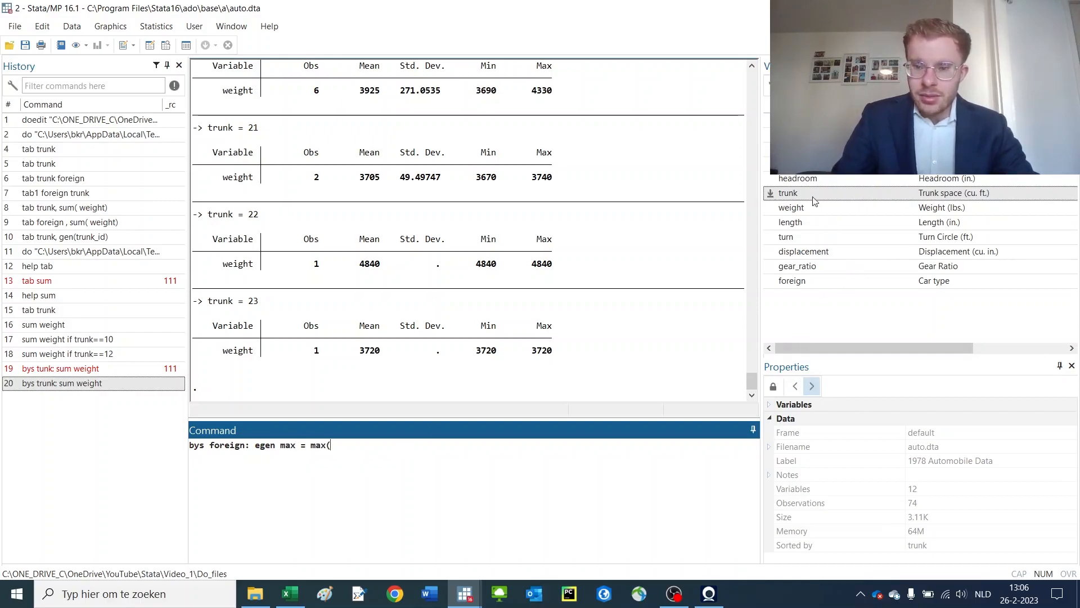
text(trunk)
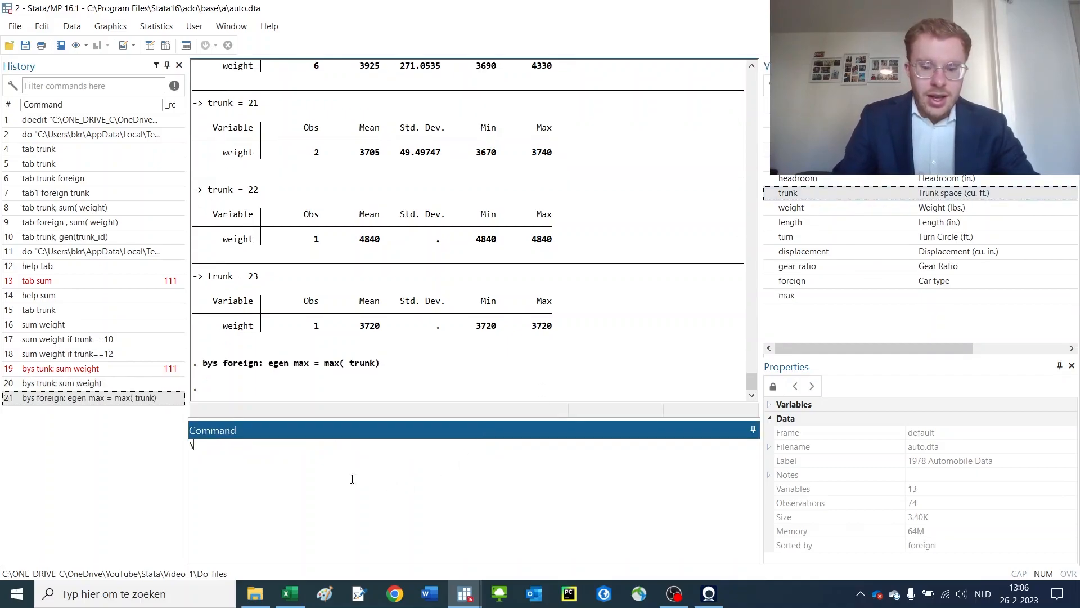
Summarize the new max variable overall.
text(sum m)
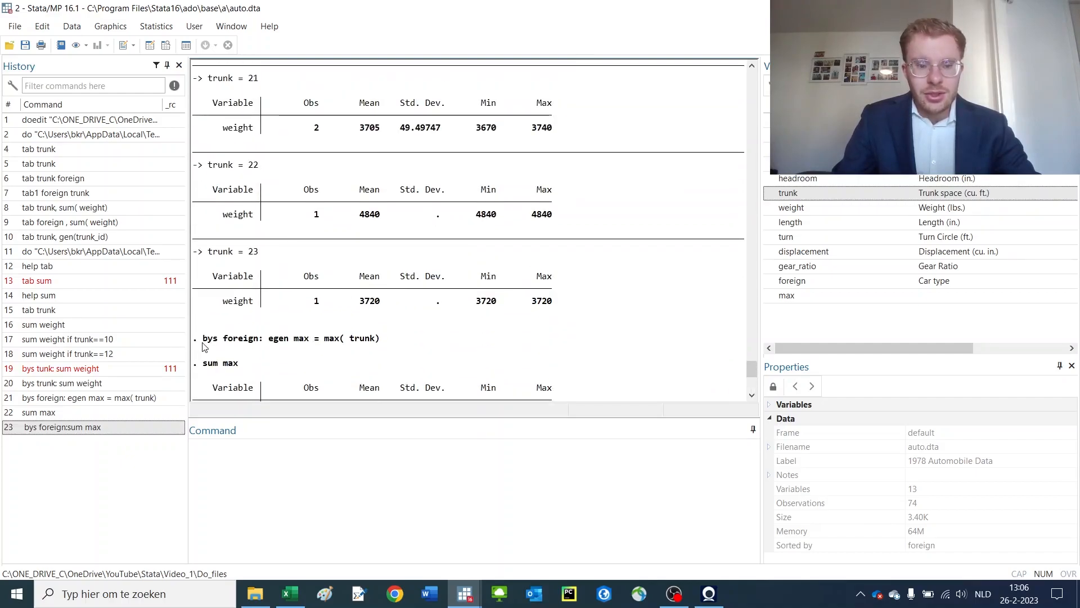
Review the max summaries by car type and start a 'bys foreign:' regression command.
key(Return)
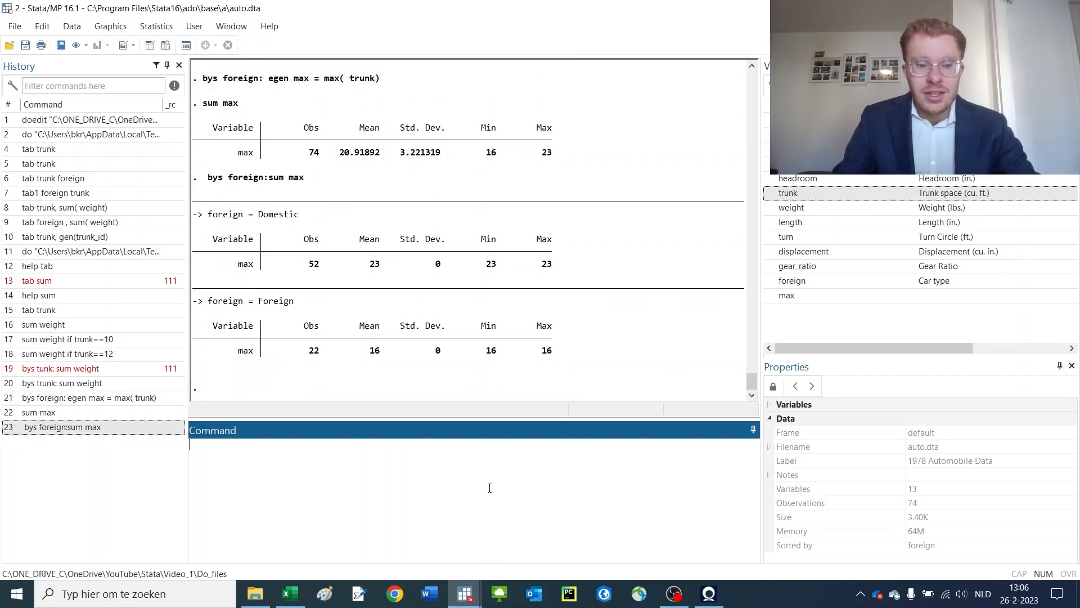
text(bys)
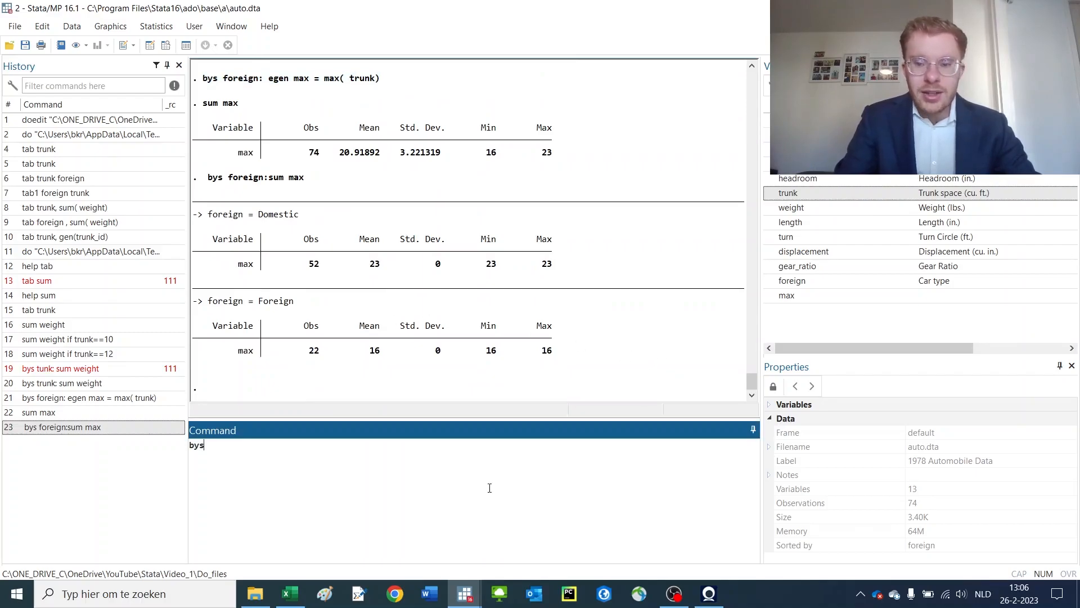
text(foreign: reg)
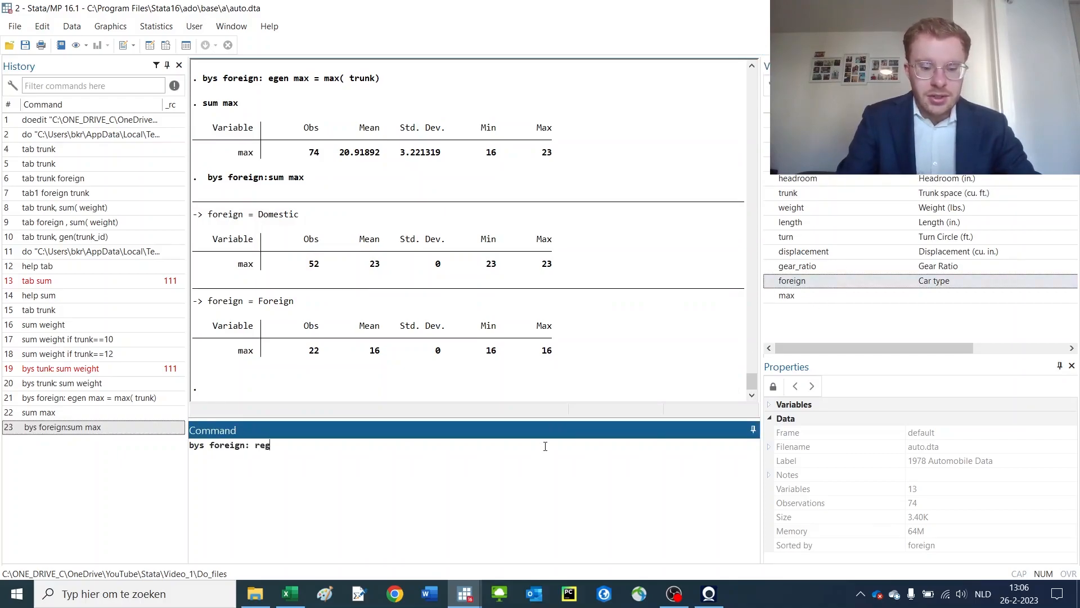
Regress trunk on weight by foreign and review the domestic (.004245) and foreign (.001711) coefficients.
text(trunk)
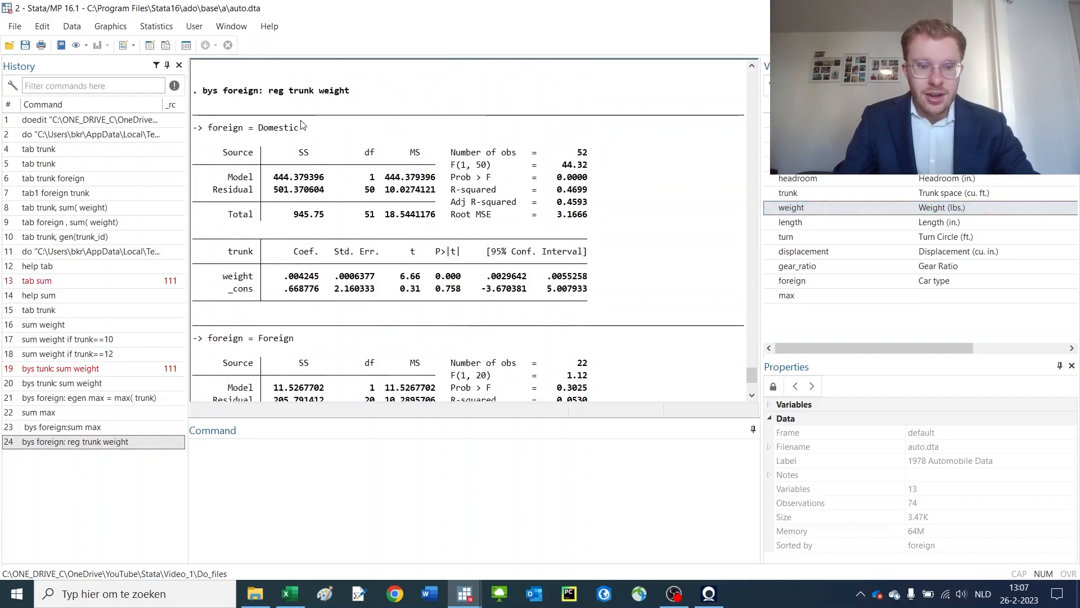
scroll(down, 3)
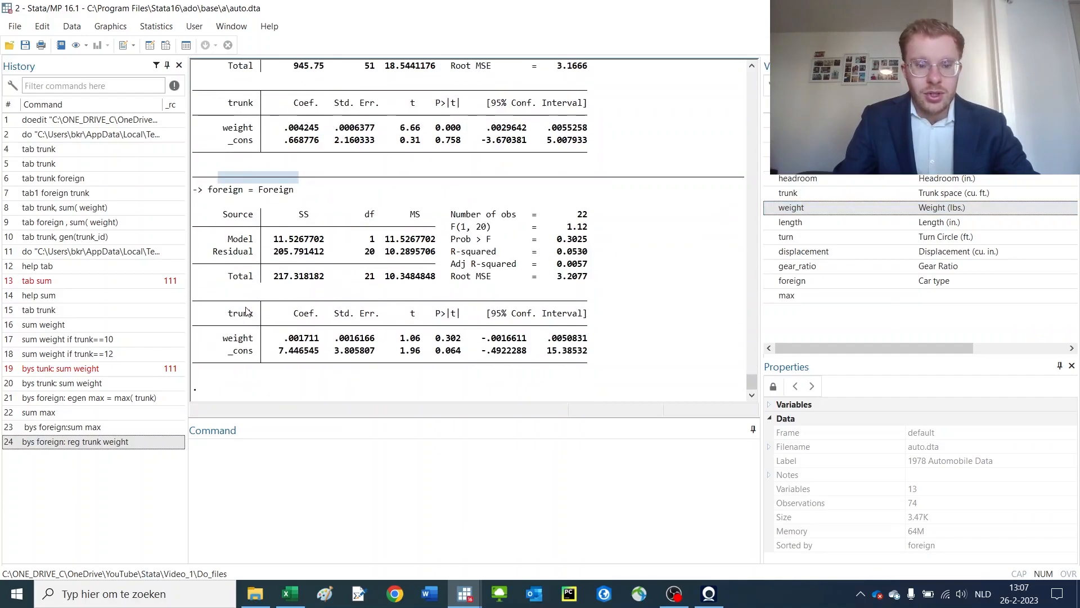
double_click(301, 338)
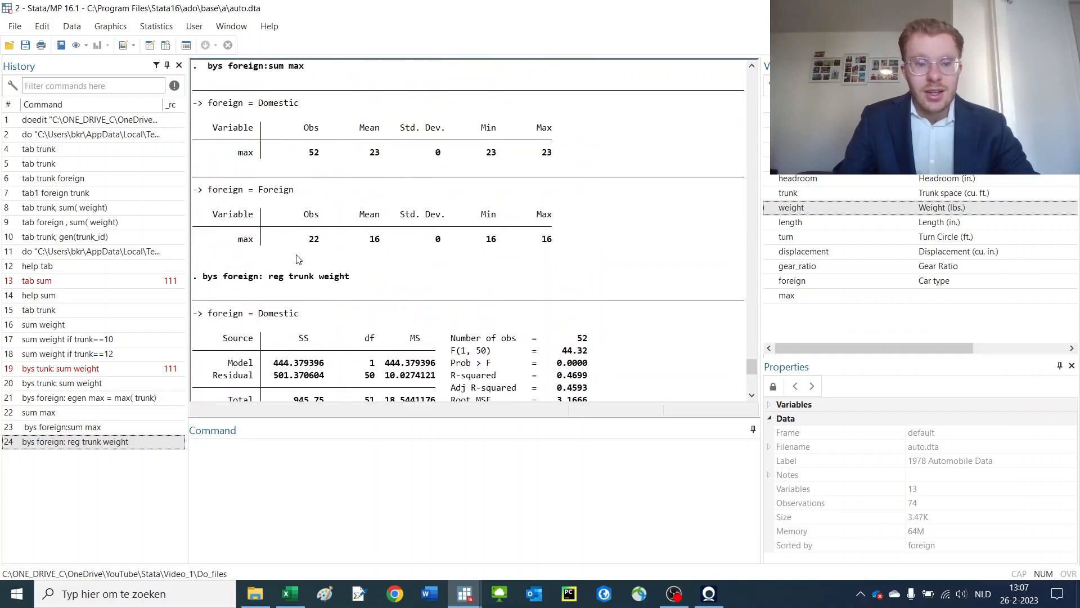
scroll(down, 3)
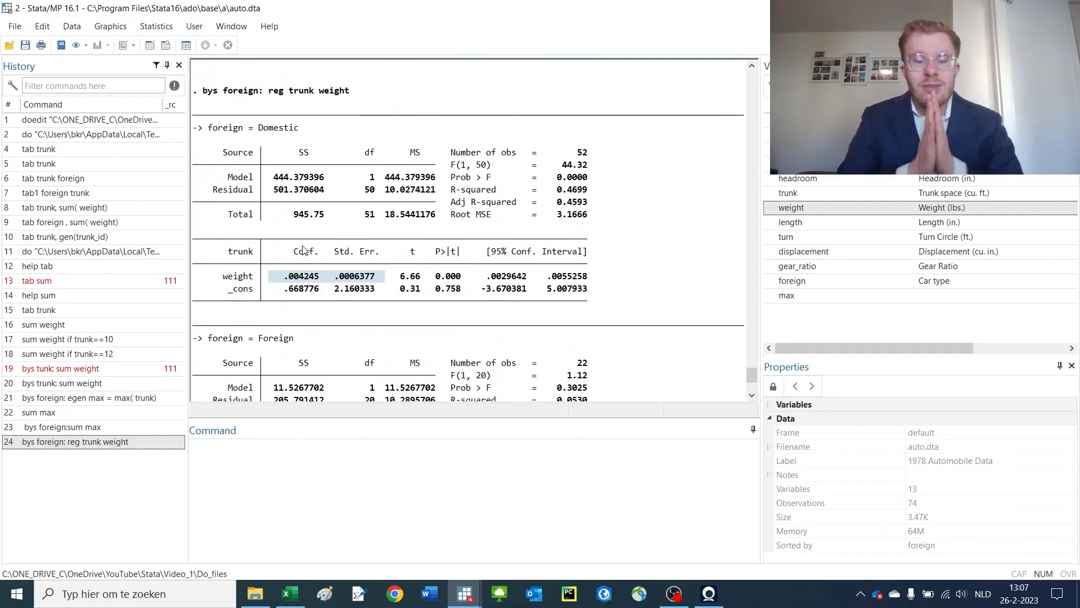